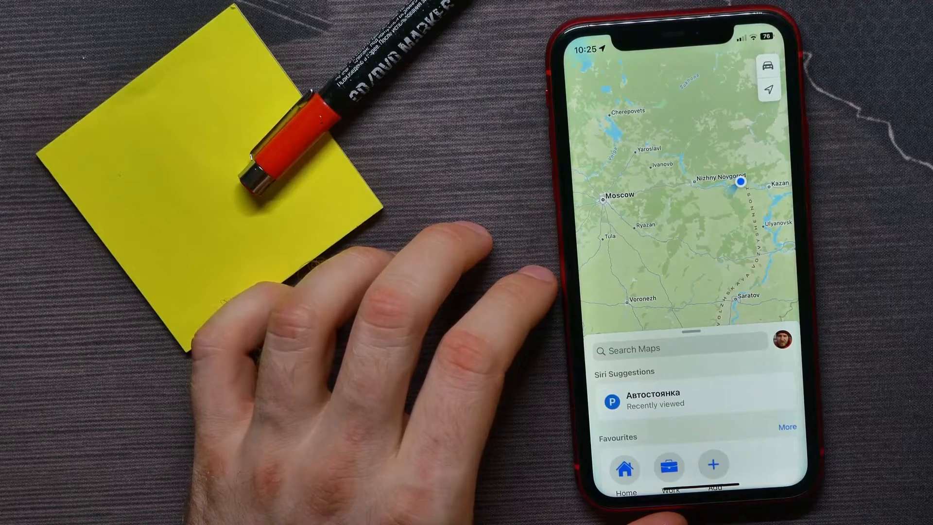
Step: Add the Dropped Pin as a third stop after Котельники and start a search for another stop
{"action": "left_click", "coordinate": [655, 349]}
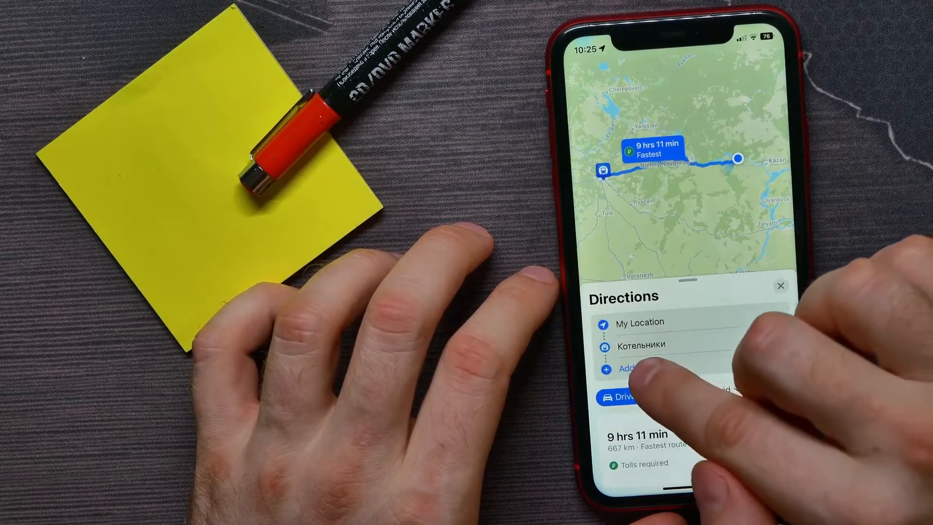
{"action": "left_click", "coordinate": [629, 367]}
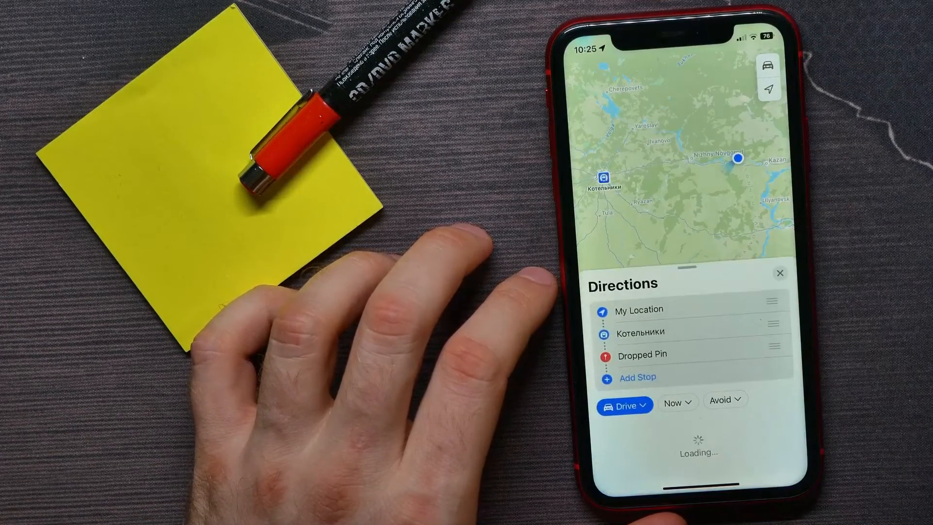
{"action": "left_click", "coordinate": [638, 377]}
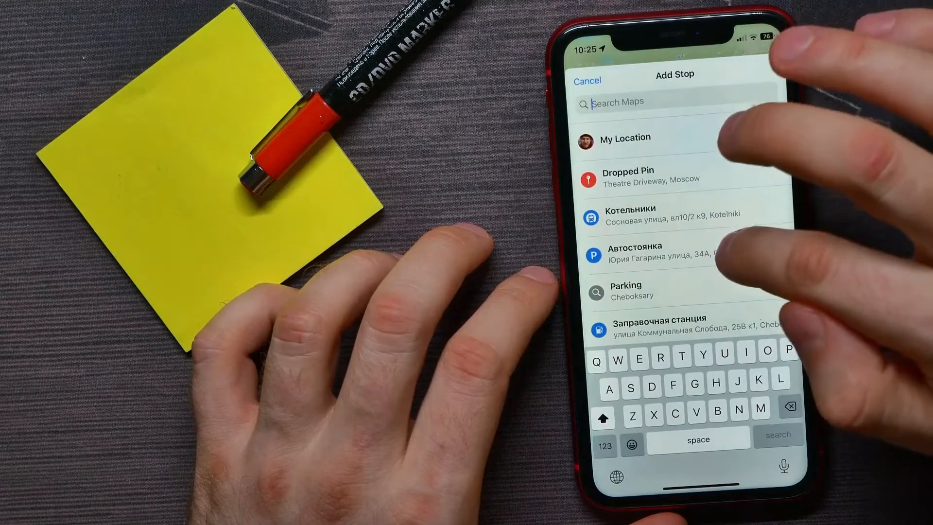